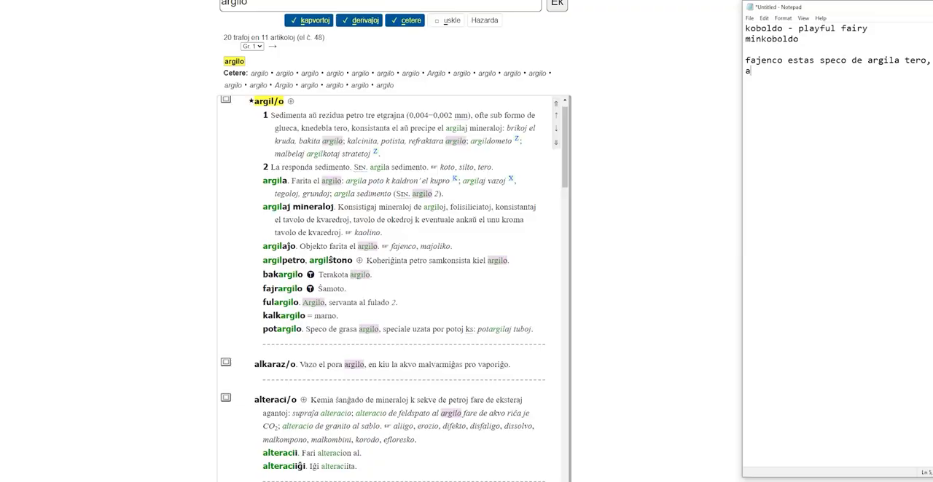
{"action": "type", "text": "argilo - cla"}
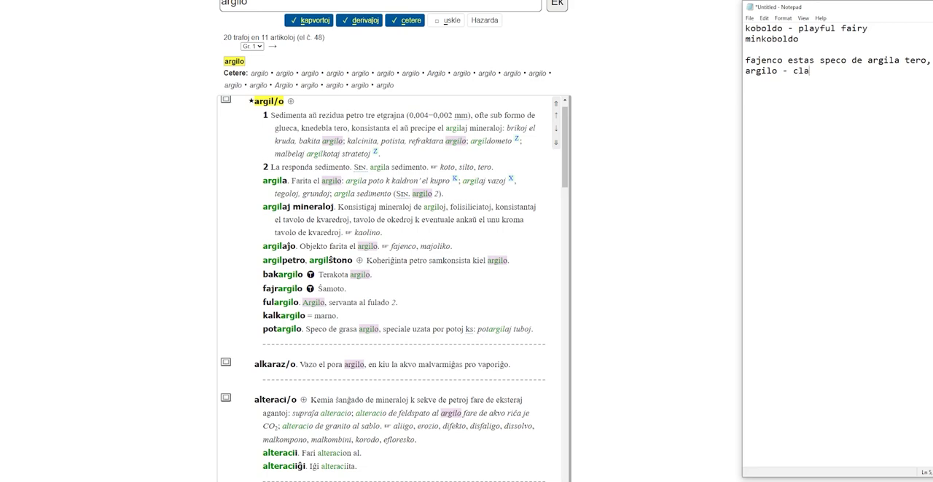